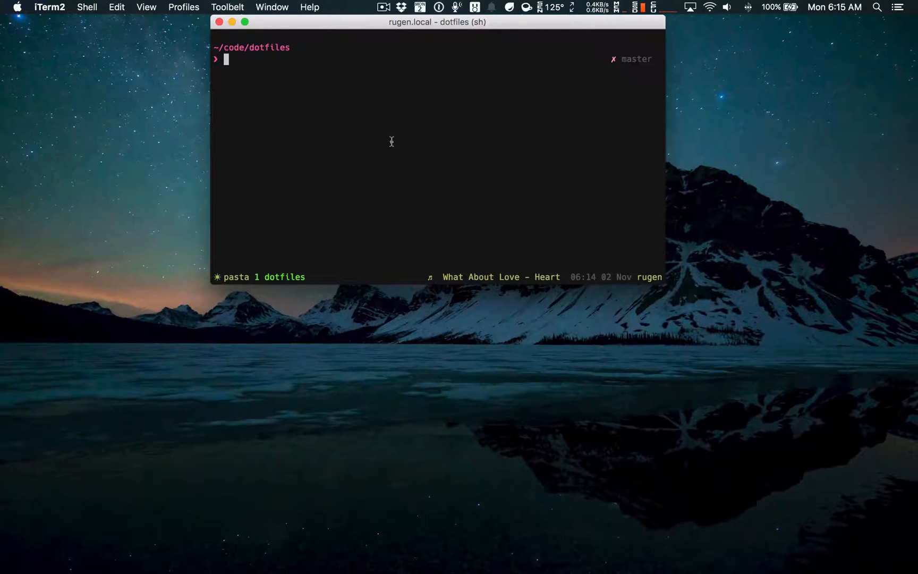
Launch Neovim on tmux.conf from the dotfiles folder inside the tmux session
text(vim)
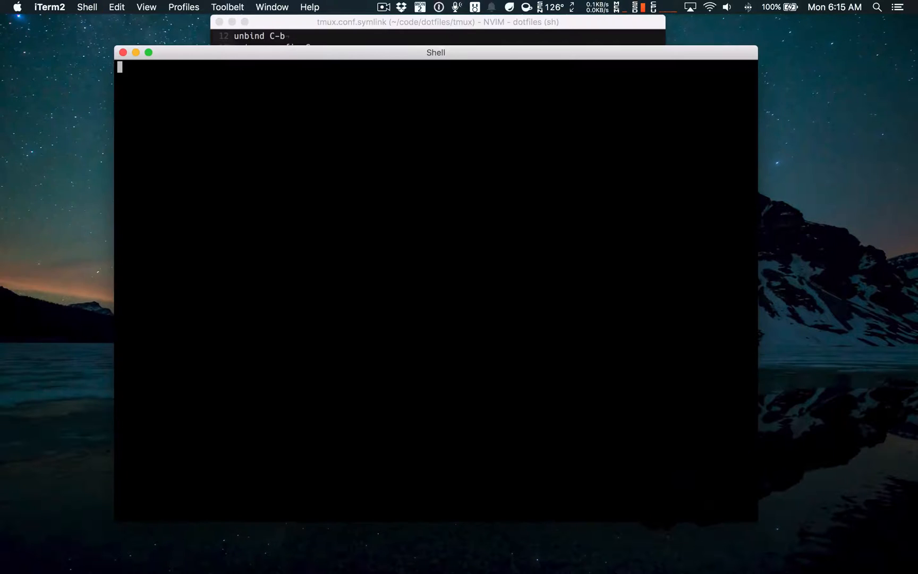
mouse_move(151, 38)
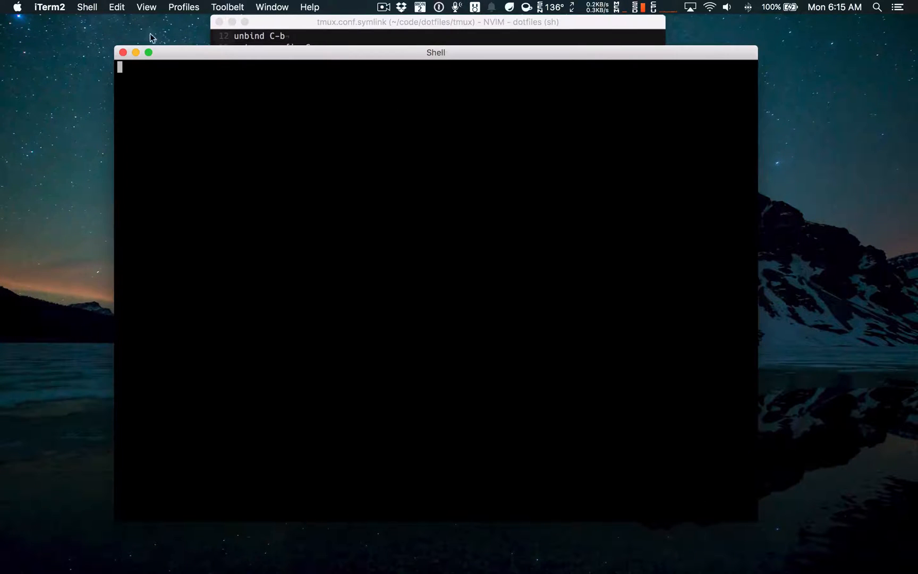
mouse_move(129, 130)
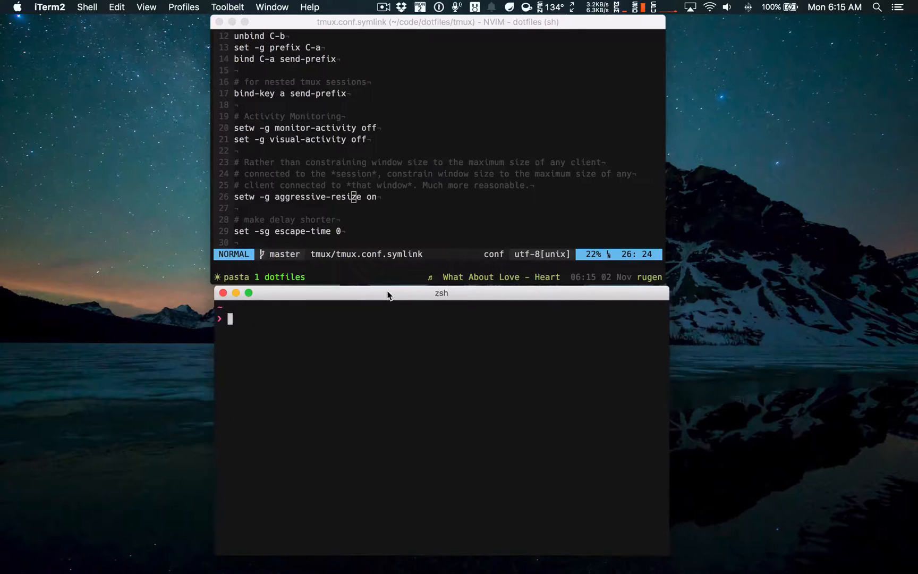
Run tmux attach in the new zsh window to join the existing session
text(tmux a)
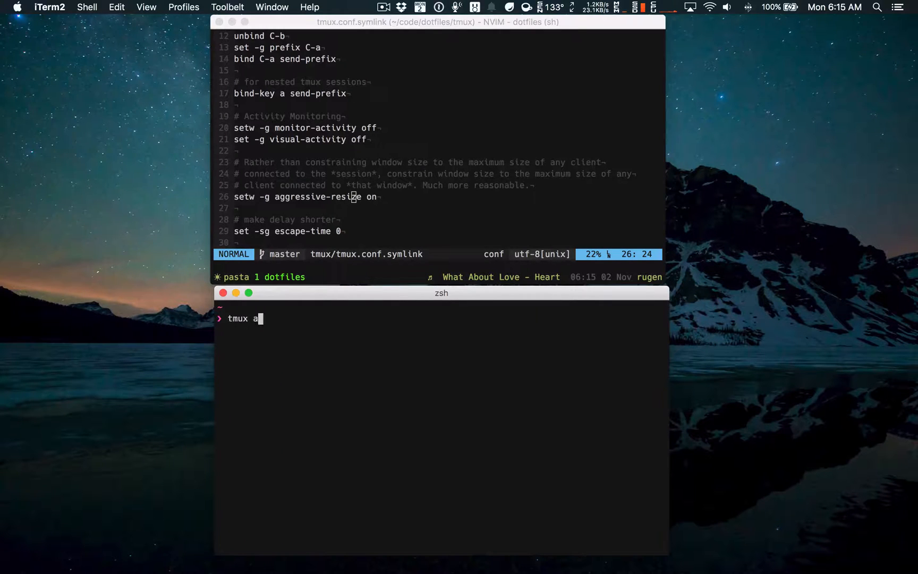
text(ttac)
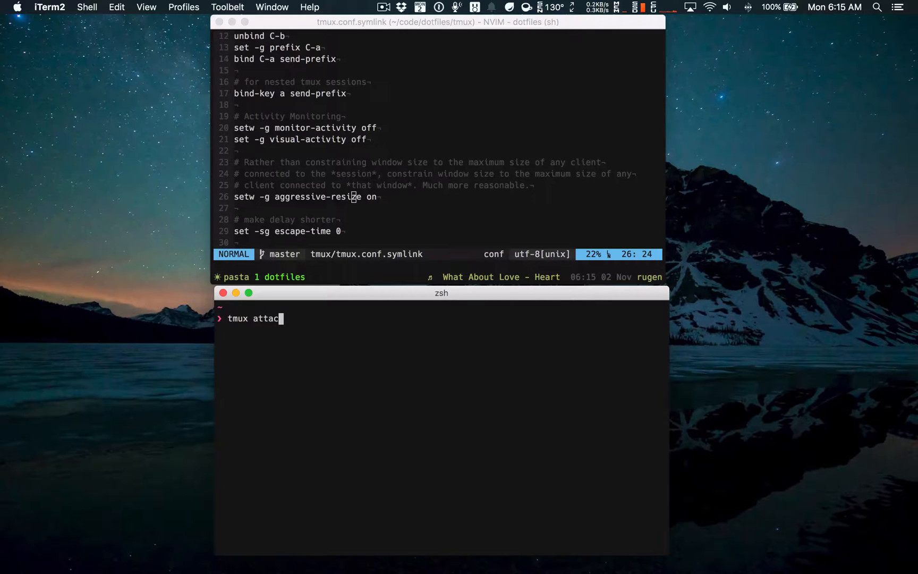
key(Return)
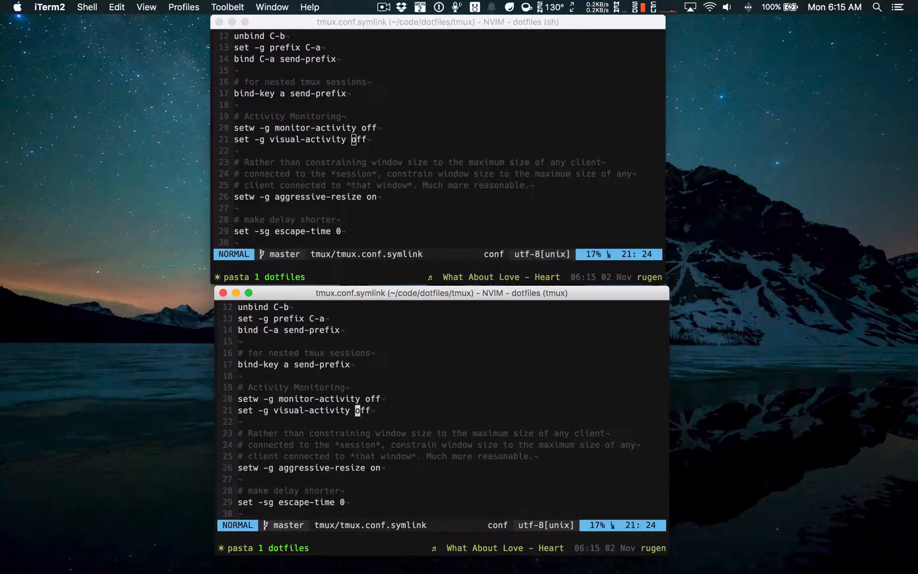
Scroll tmux.conf down to the tiling and pane-cycling sections, mirrored in both windows
scroll(down, 3)
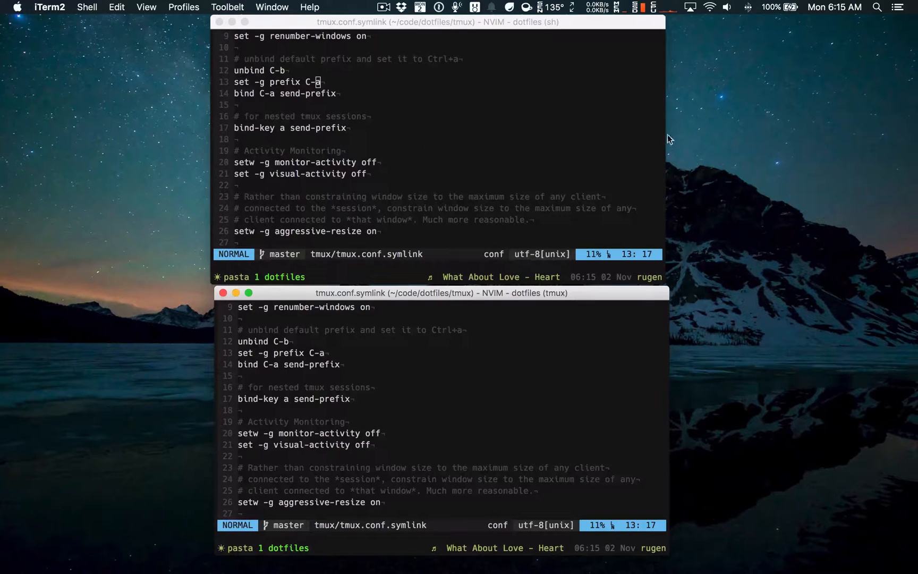
scroll(down, 3)
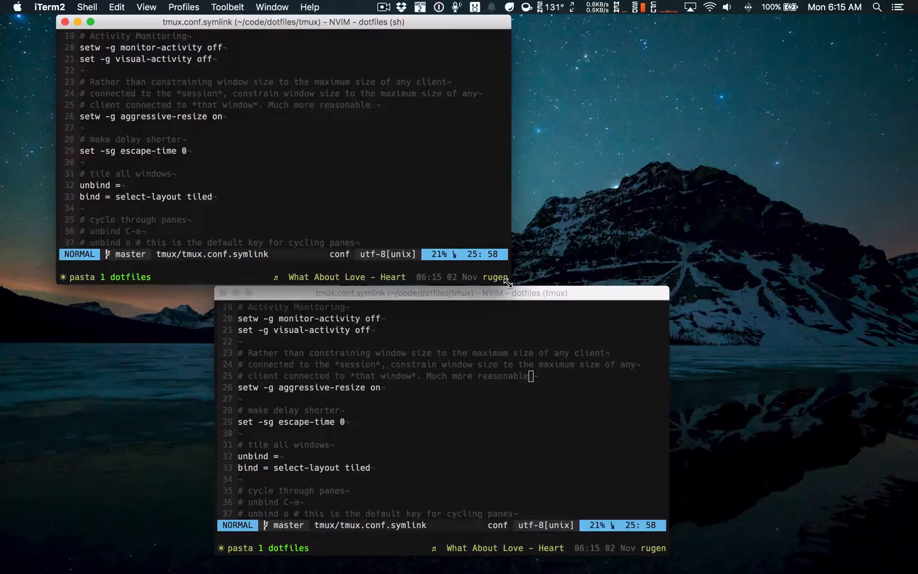
Focus the first editor window so it can be enlarged against the smaller attached client
click(281, 22)
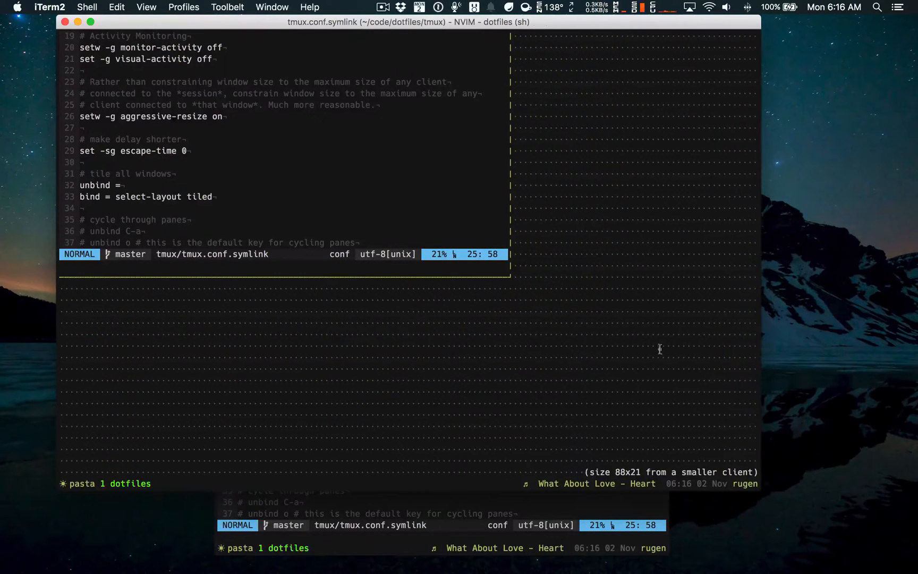
mouse_move(666, 255)
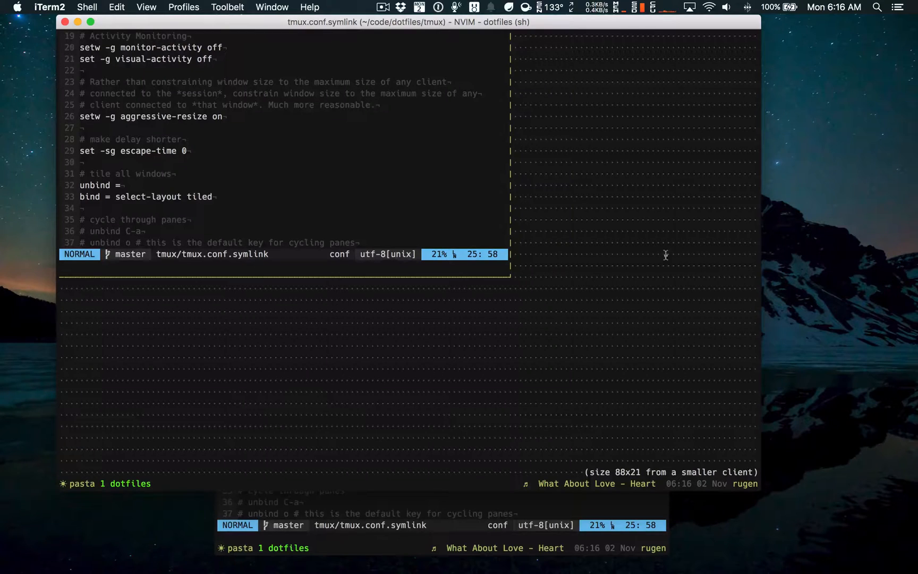
mouse_move(598, 135)
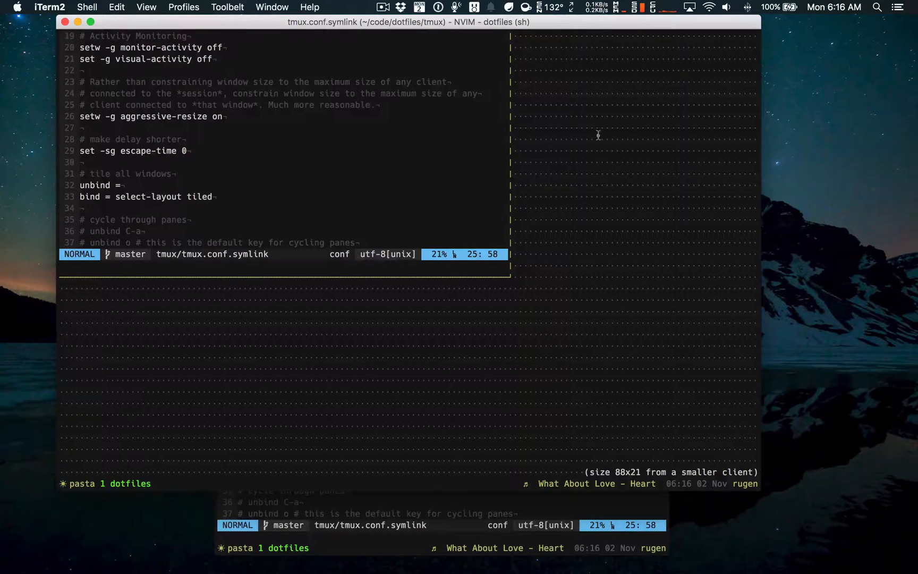
mouse_move(526, 412)
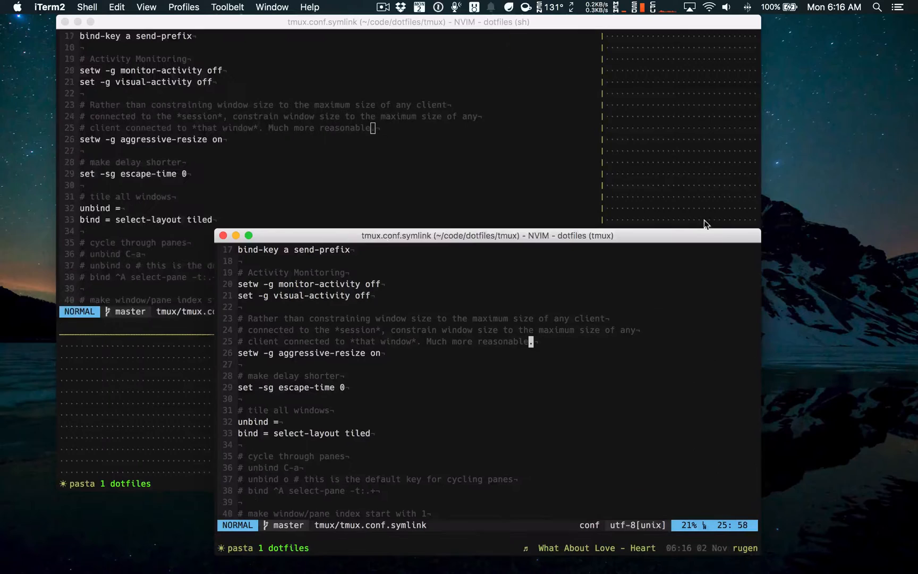
mouse_move(479, 118)
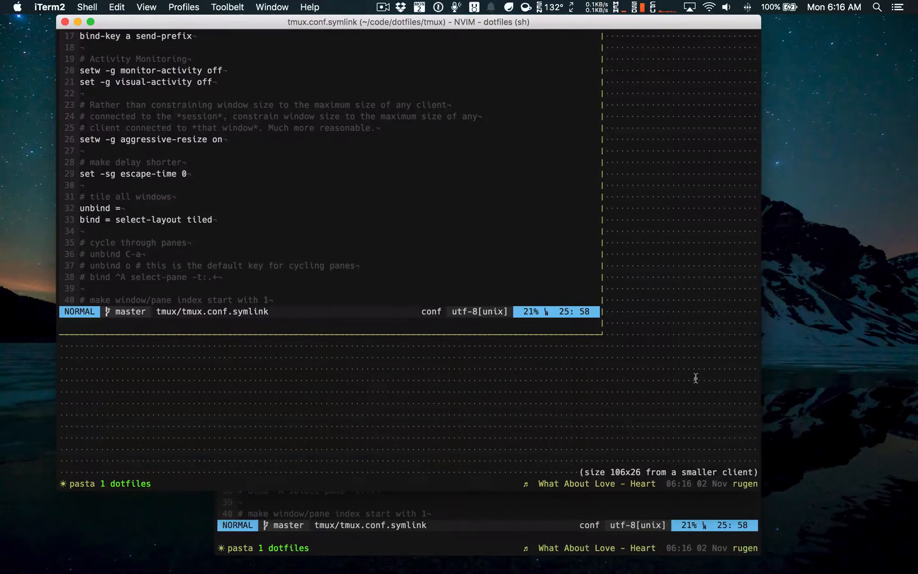
mouse_move(615, 310)
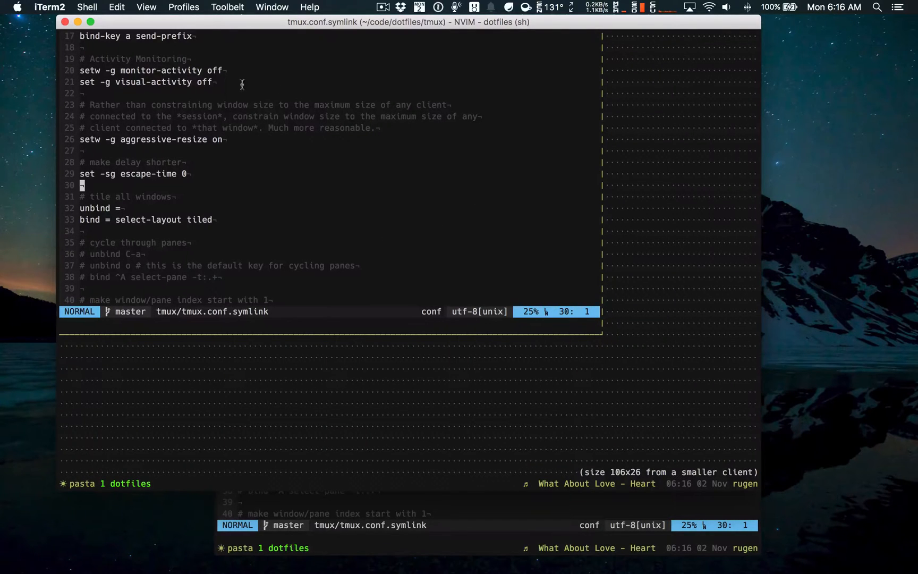
mouse_move(494, 353)
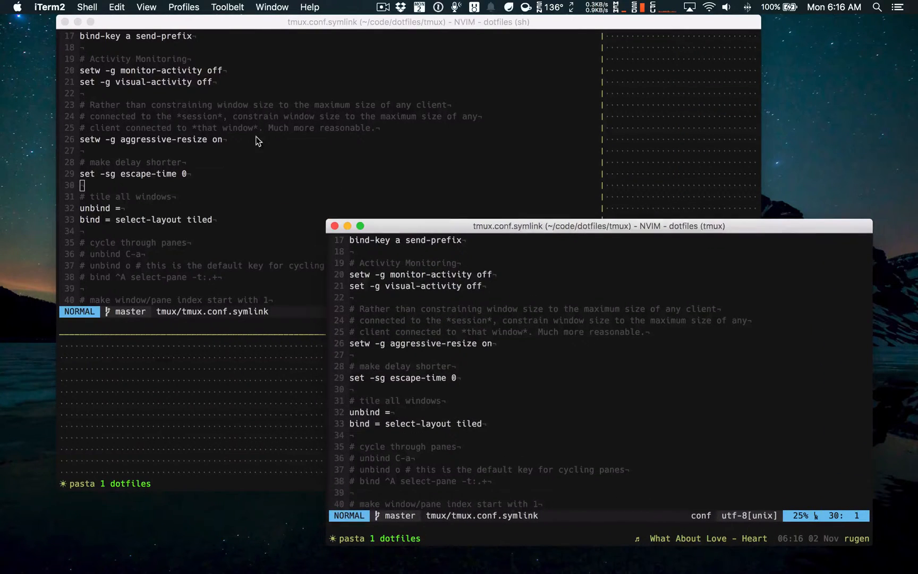
mouse_move(198, 163)
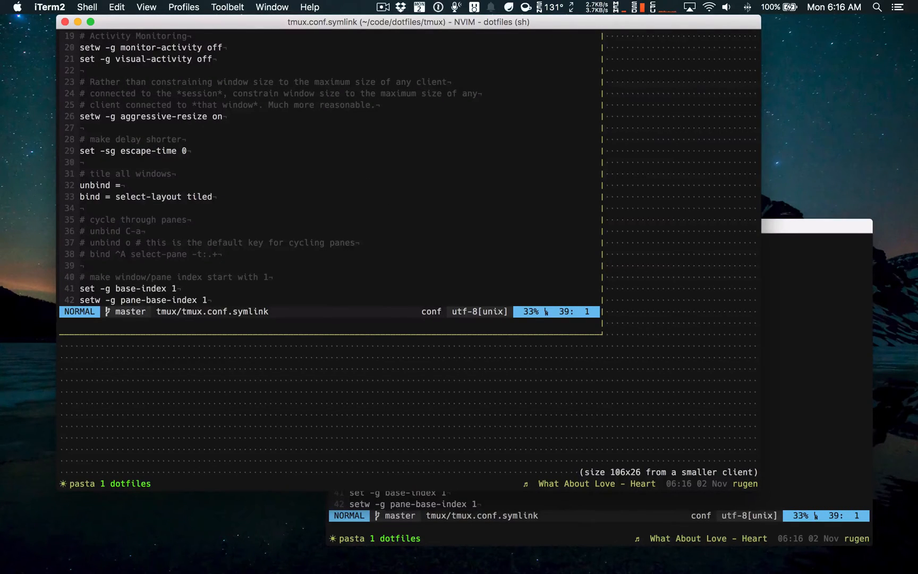
mouse_move(209, 205)
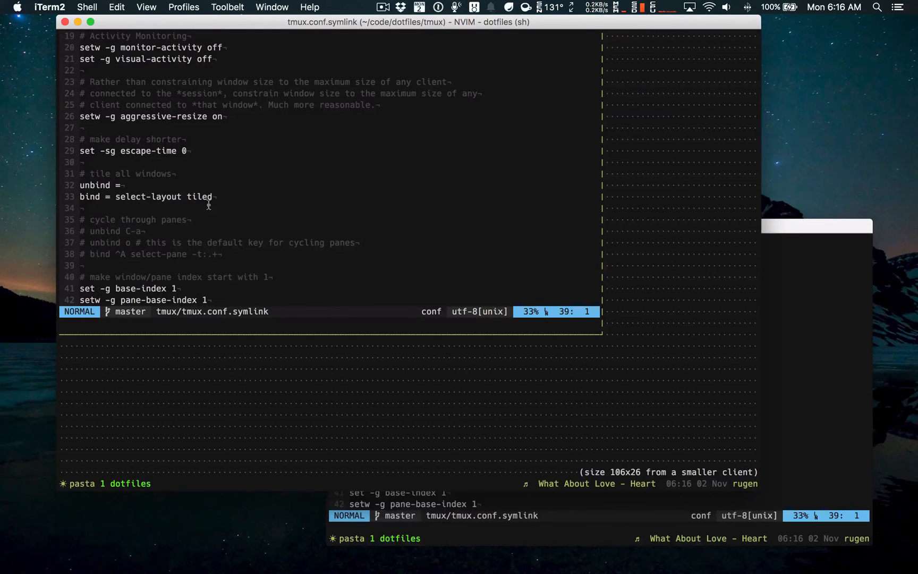
mouse_move(230, 306)
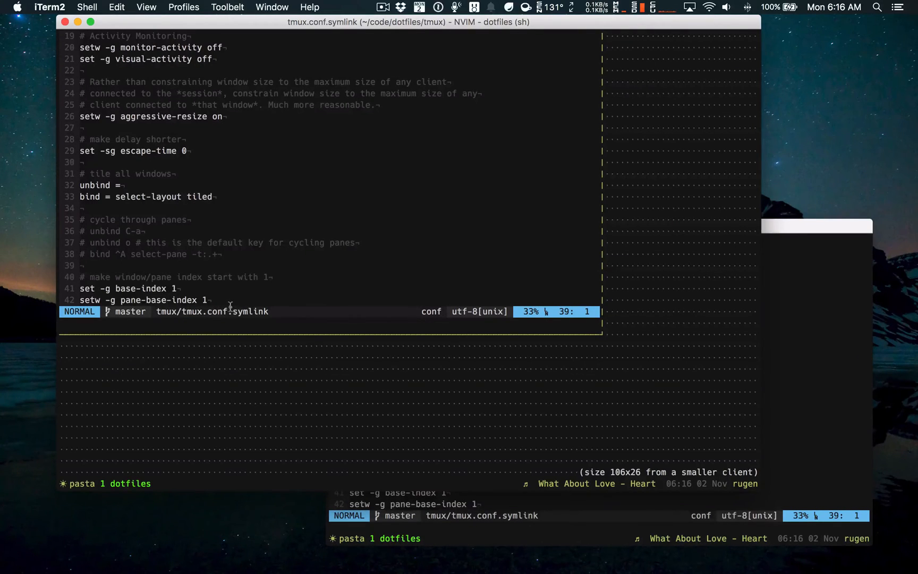
mouse_move(214, 293)
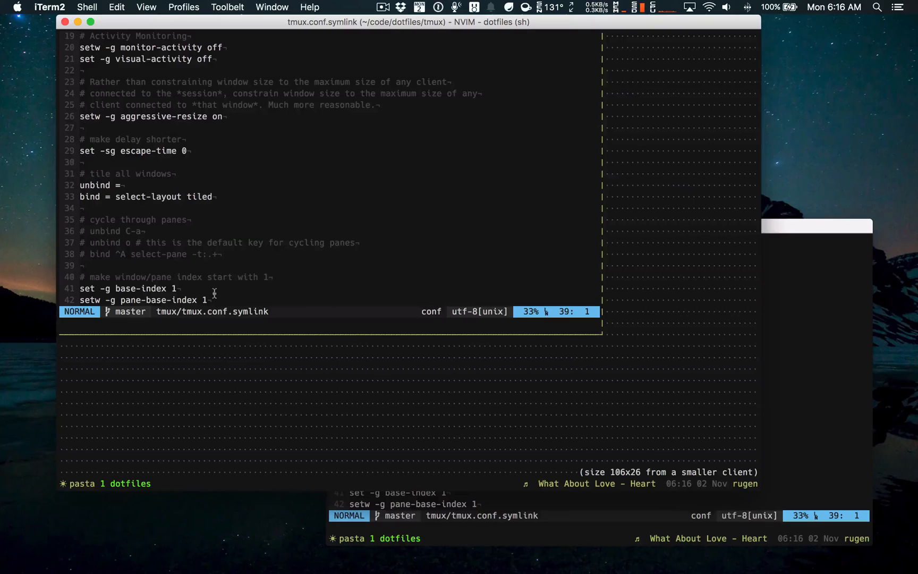